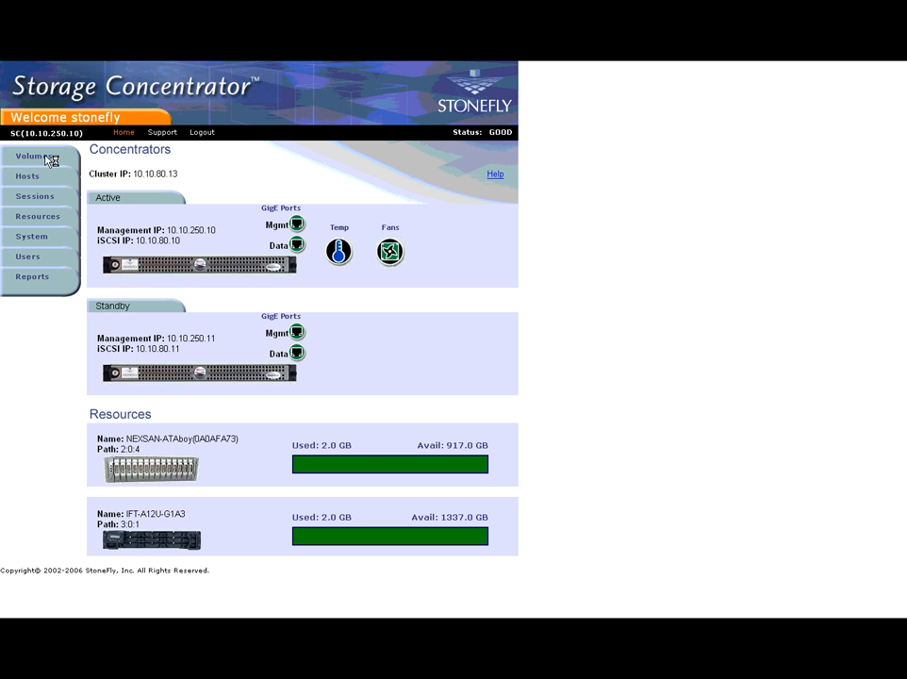
Navigate from Volumes to Volume1's Snap Management under Volume Configuration
left_click(34, 154)
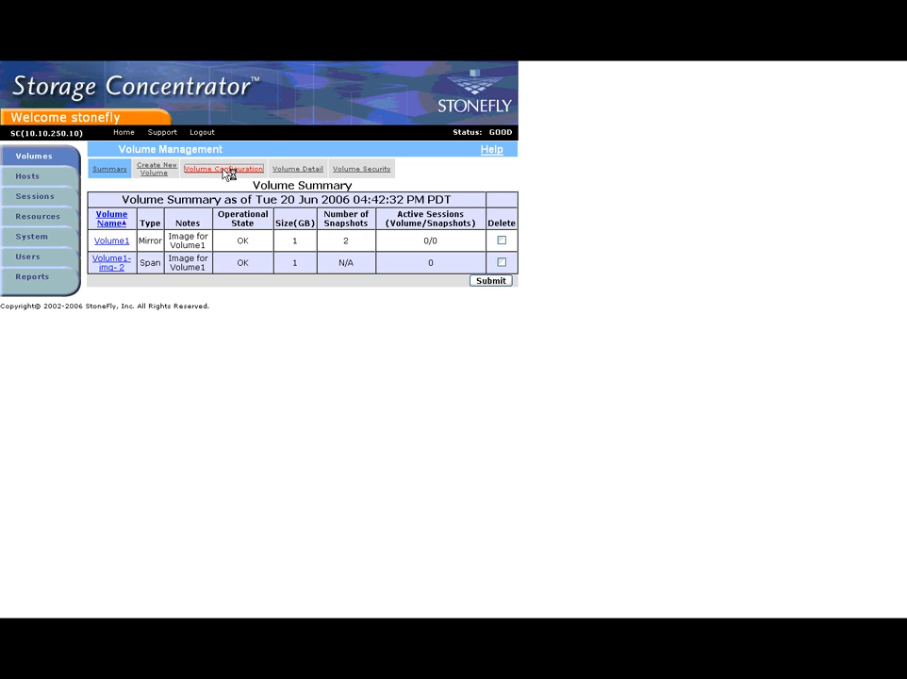
left_click(222, 170)
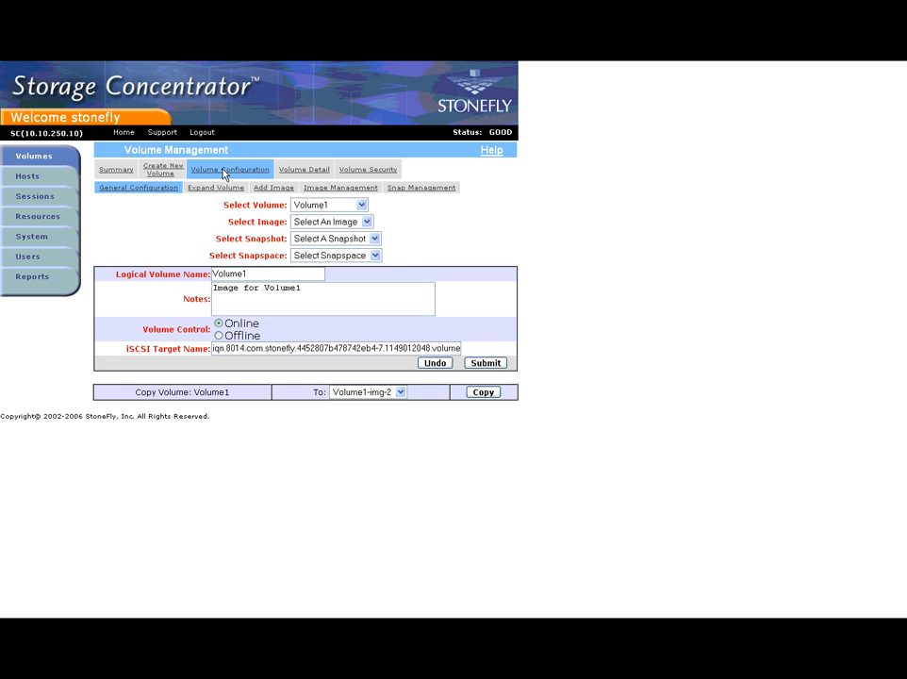
mouse_move(364, 205)
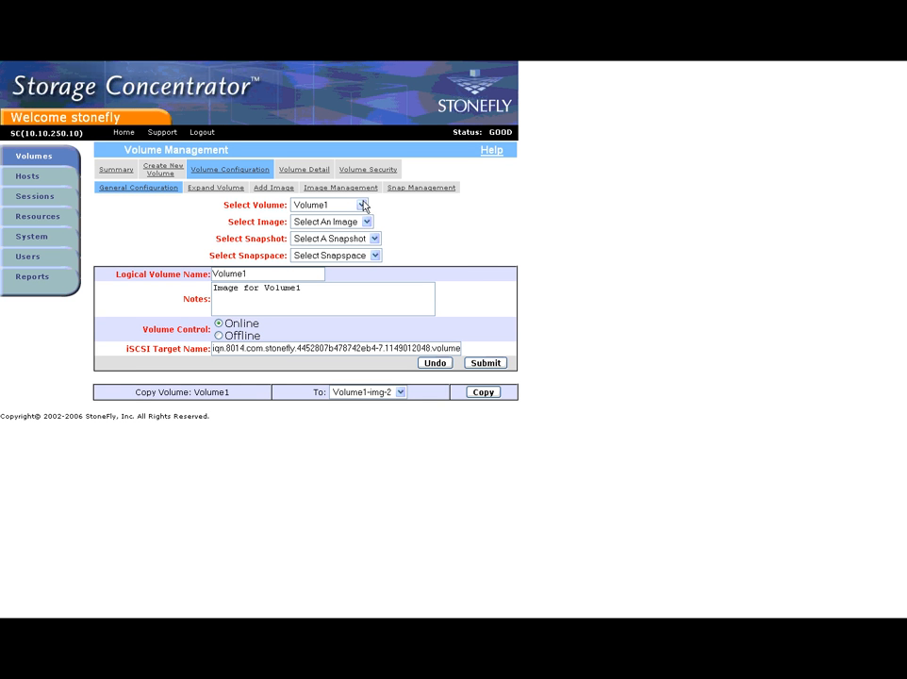
mouse_move(422, 187)
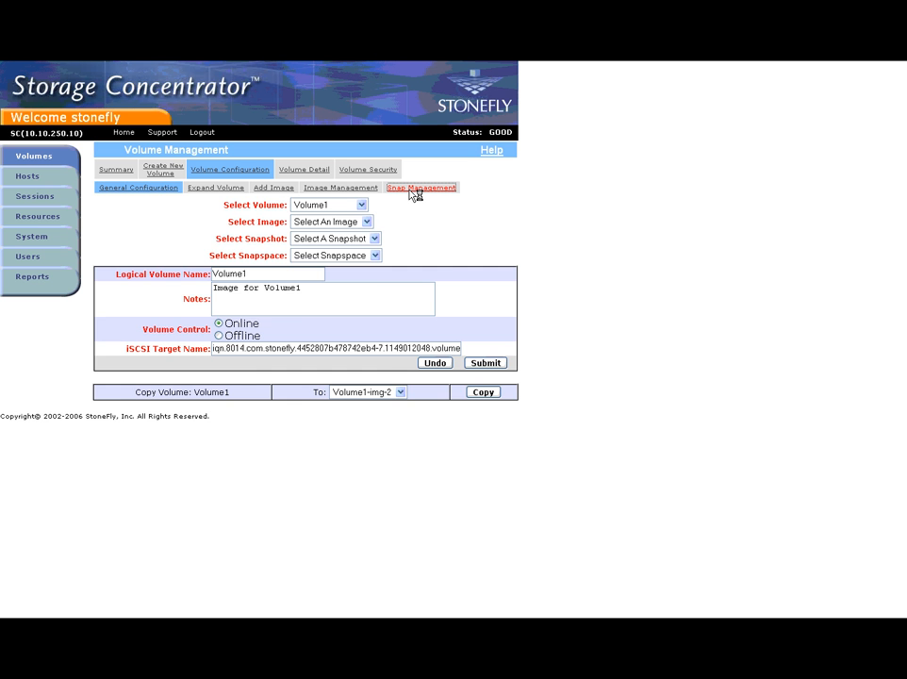
left_click(420, 187)
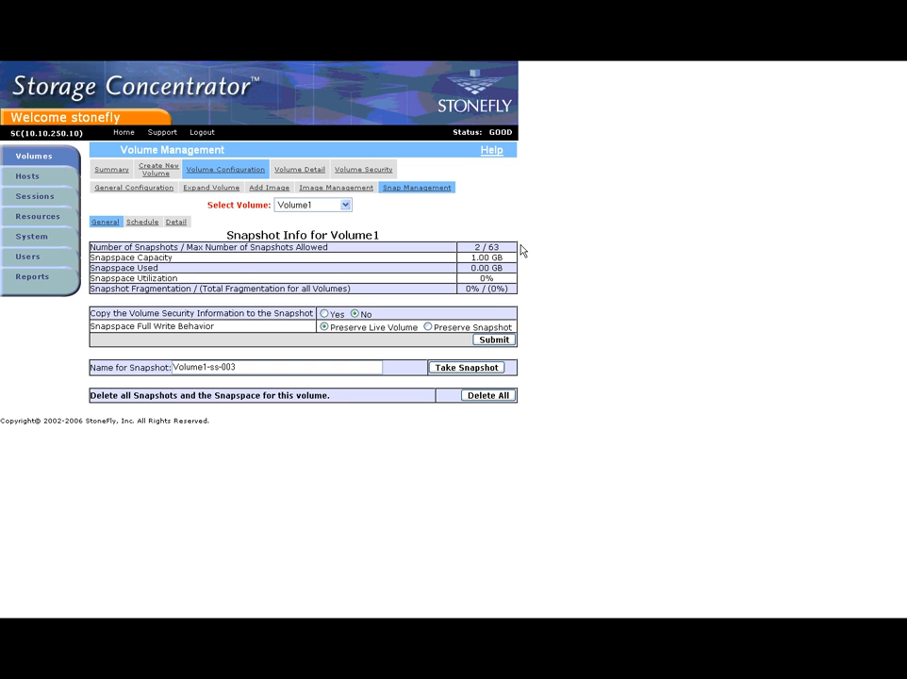
mouse_move(531, 325)
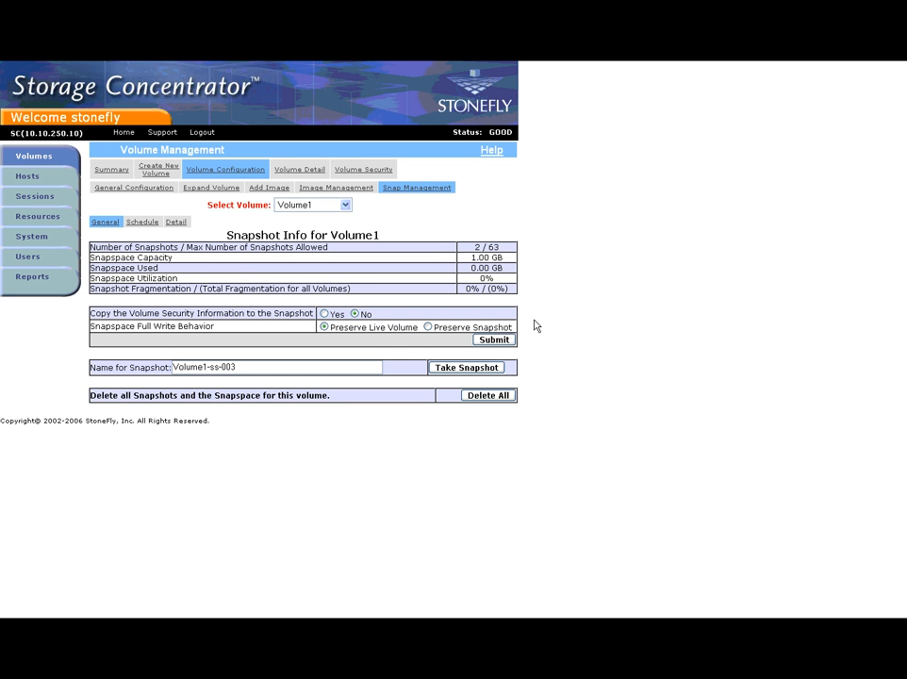
mouse_move(202, 256)
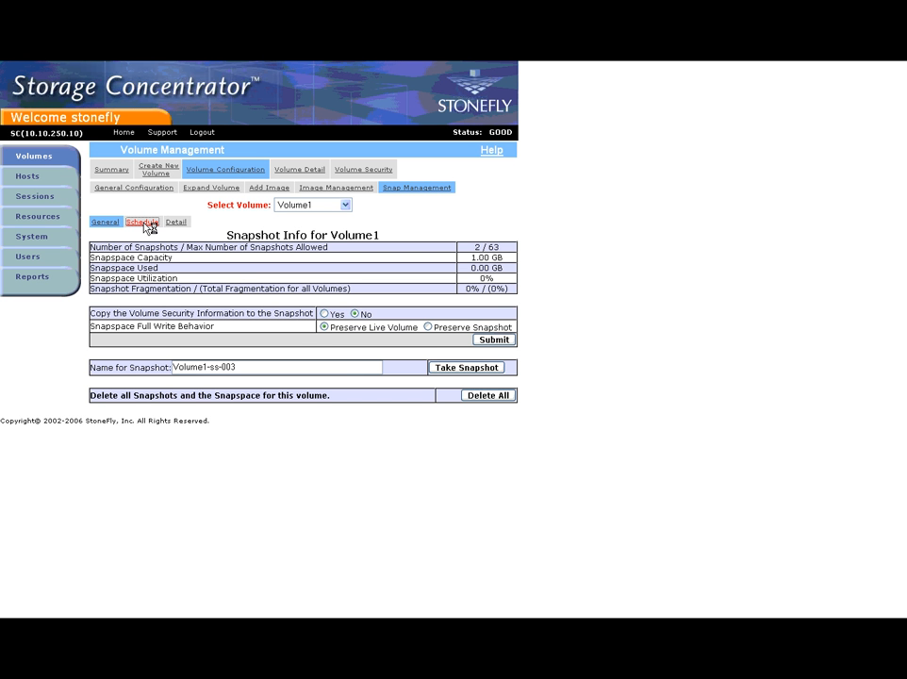
View Volume1's snapshot Schedule sub-tab
left_click(143, 222)
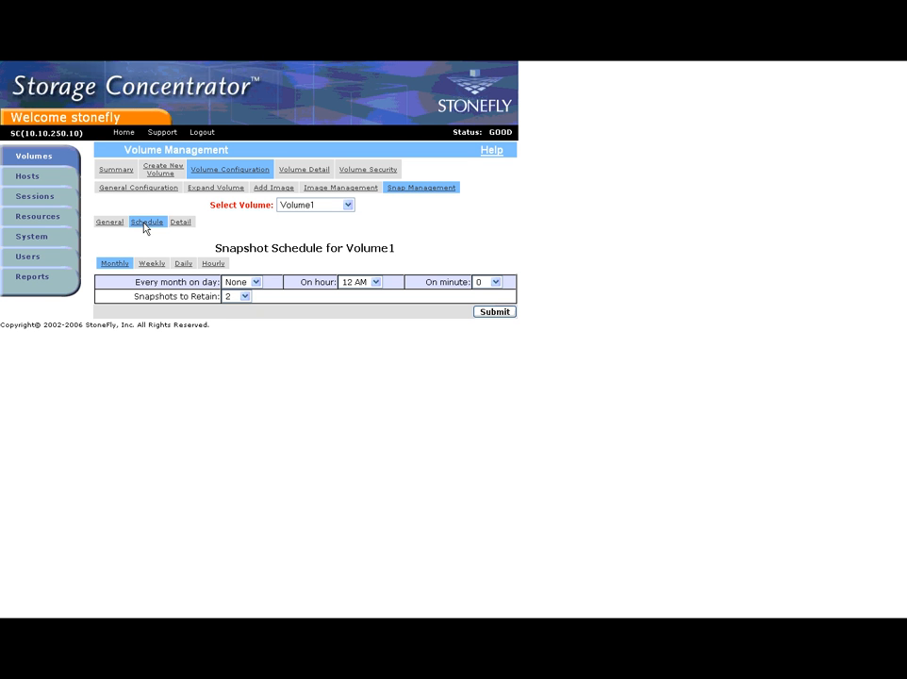
mouse_move(309, 340)
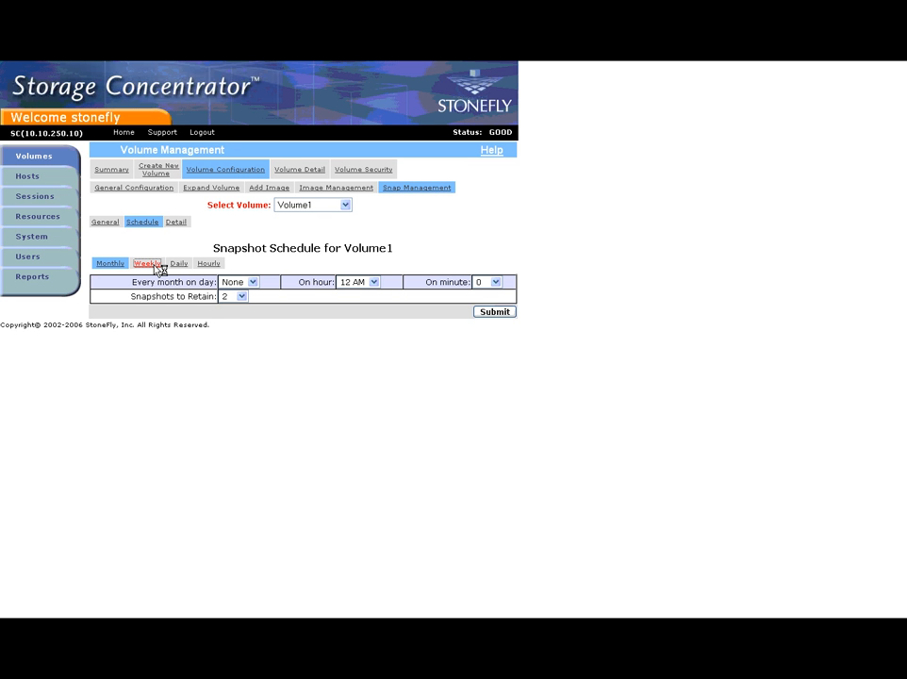
Review the Weekly, Daily and Hourly schedule tabs, then list Volume1's existing snapshots in Detail
left_click(151, 264)
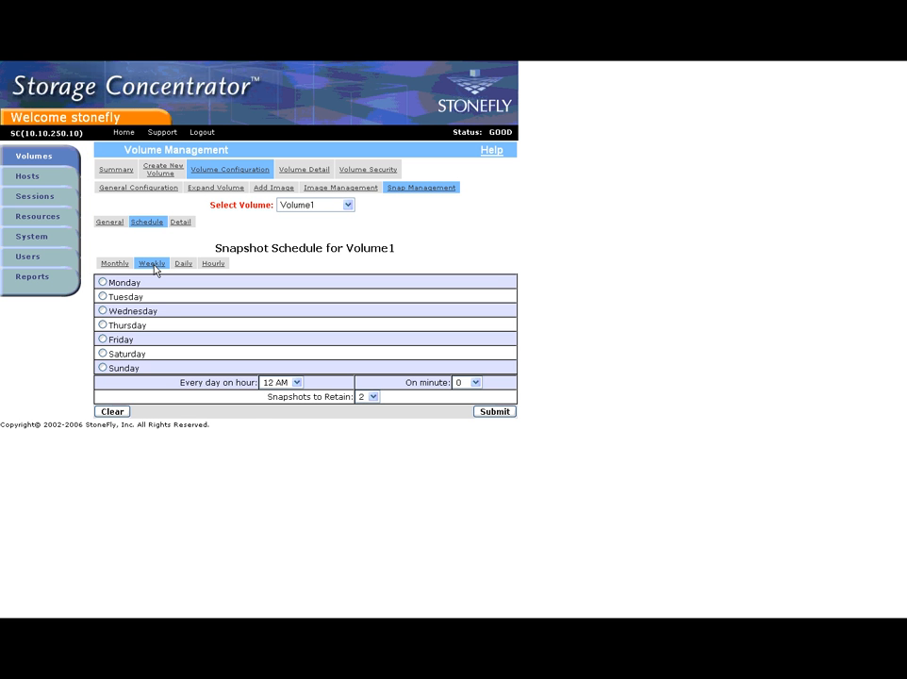
mouse_move(309, 430)
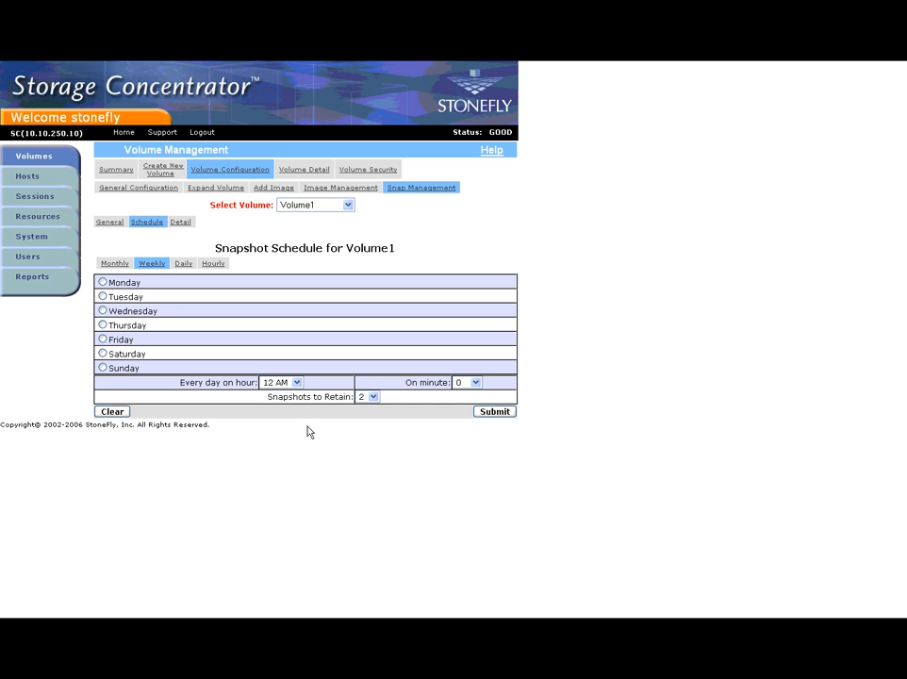
mouse_move(328, 436)
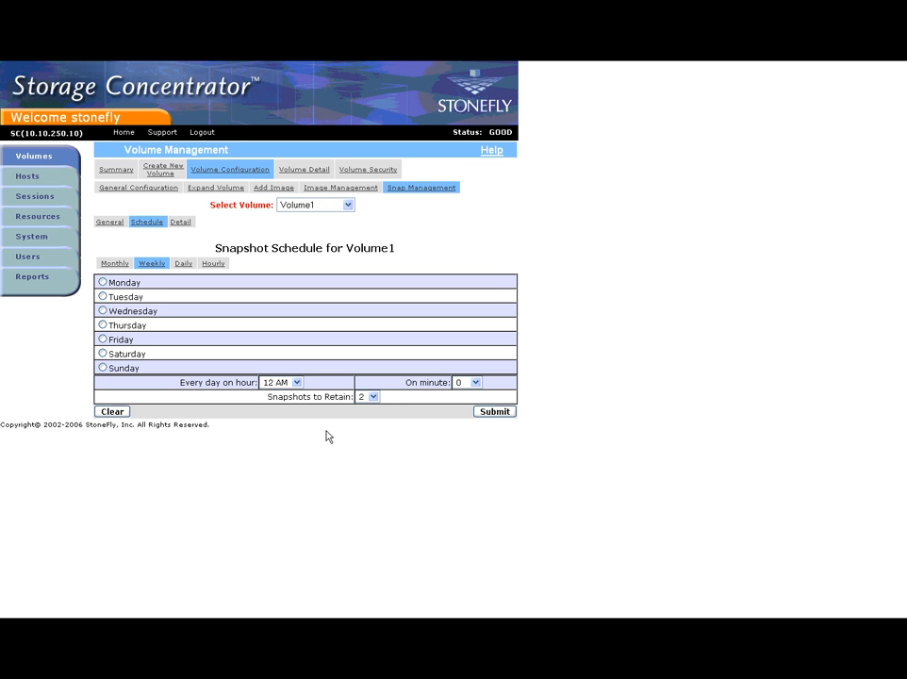
mouse_move(215, 354)
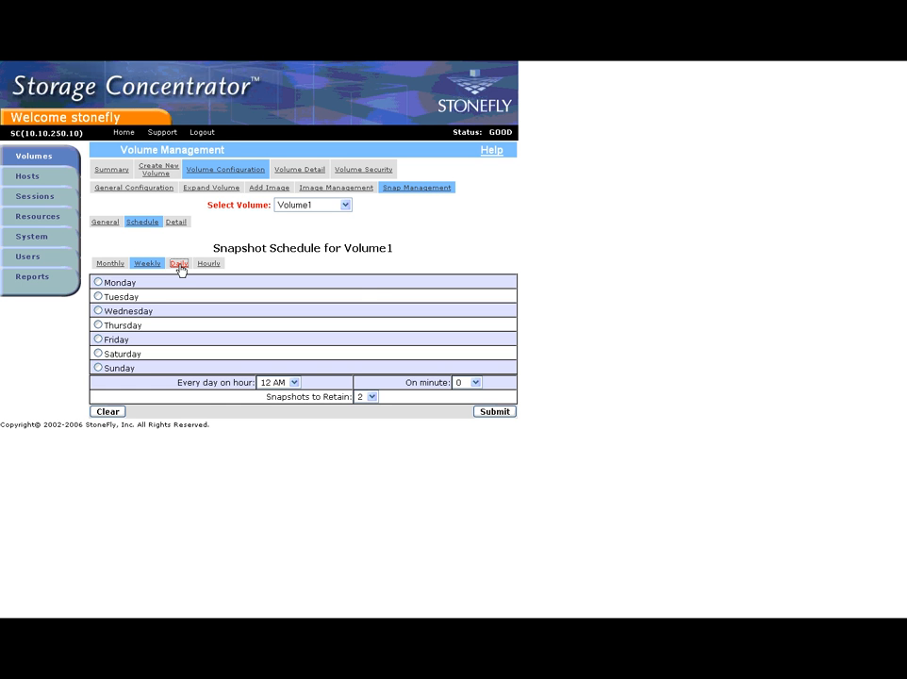
left_click(179, 264)
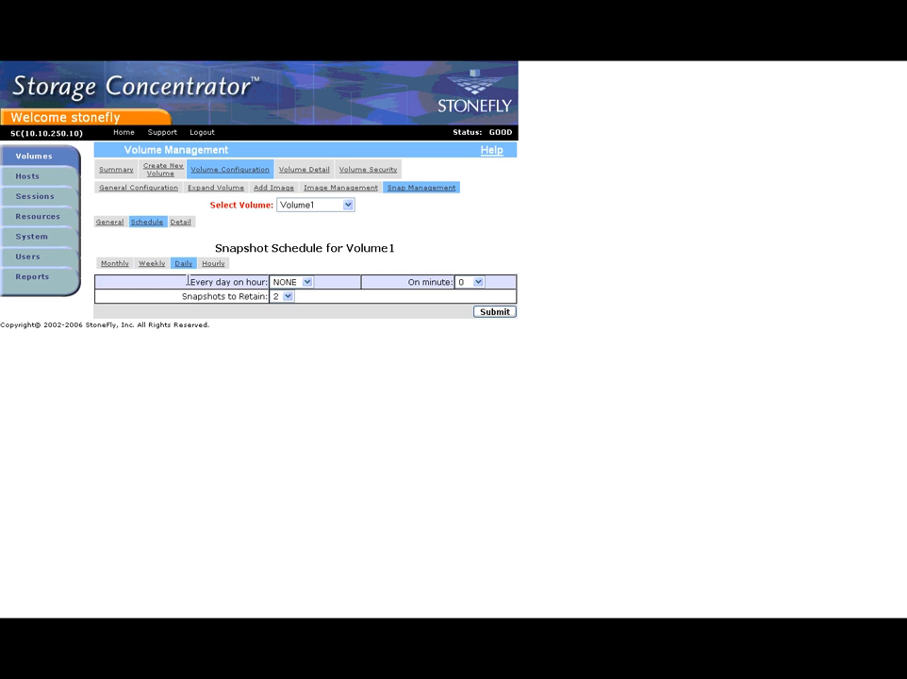
mouse_move(305, 332)
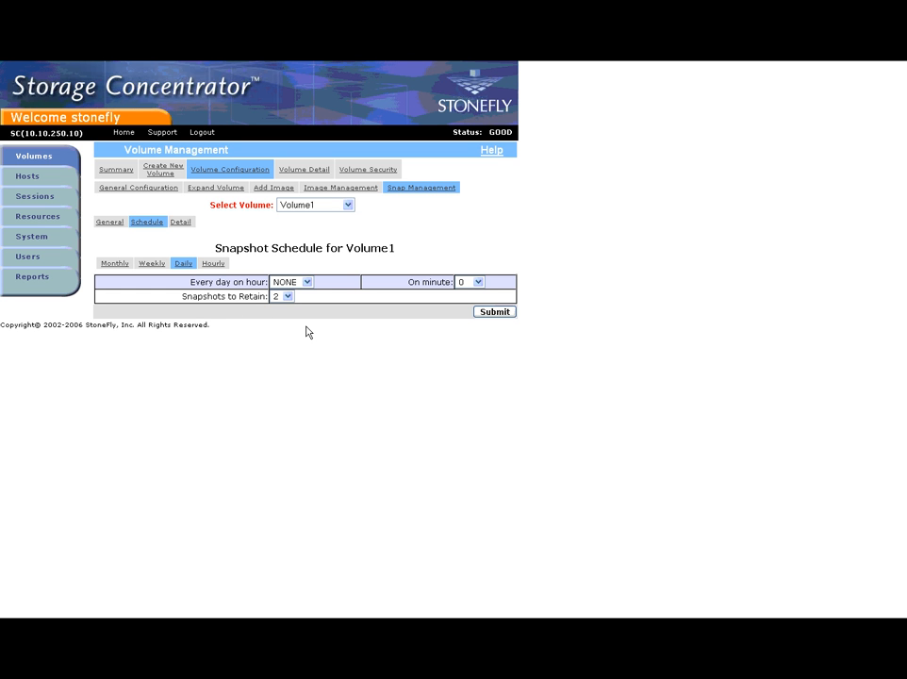
mouse_move(261, 313)
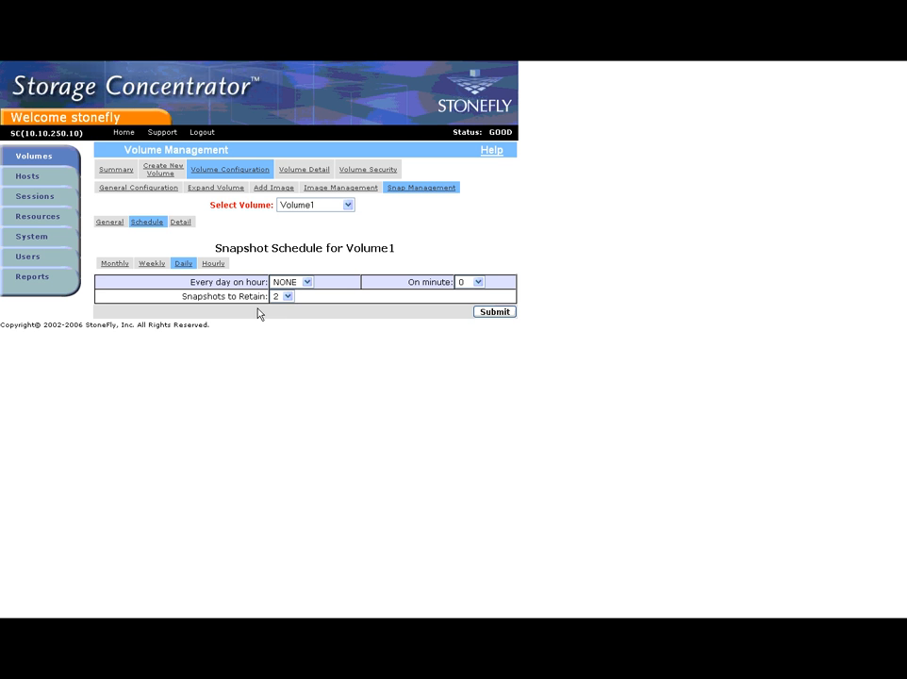
left_click(209, 264)
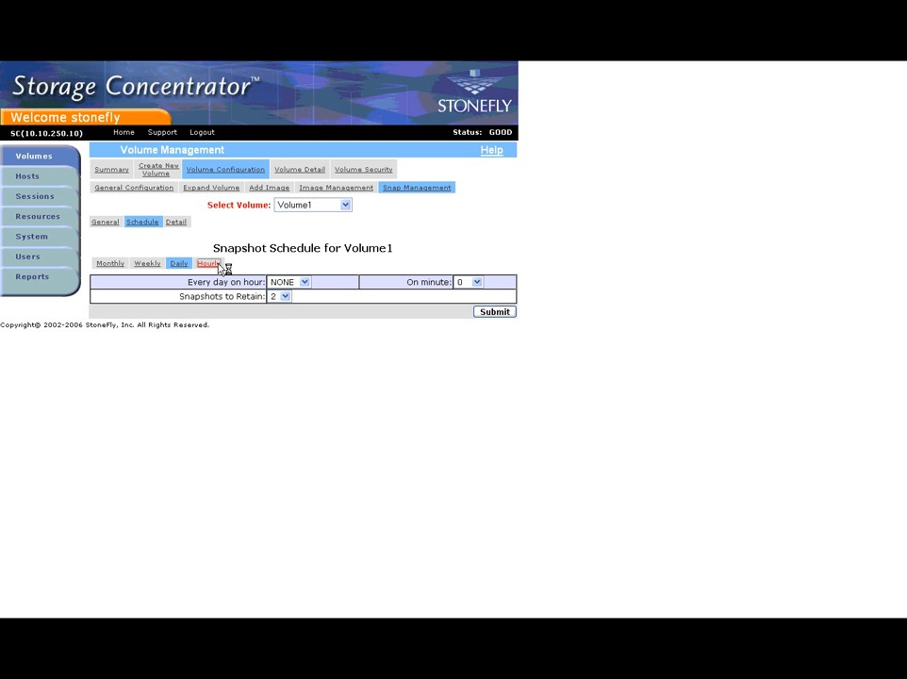
left_click(207, 264)
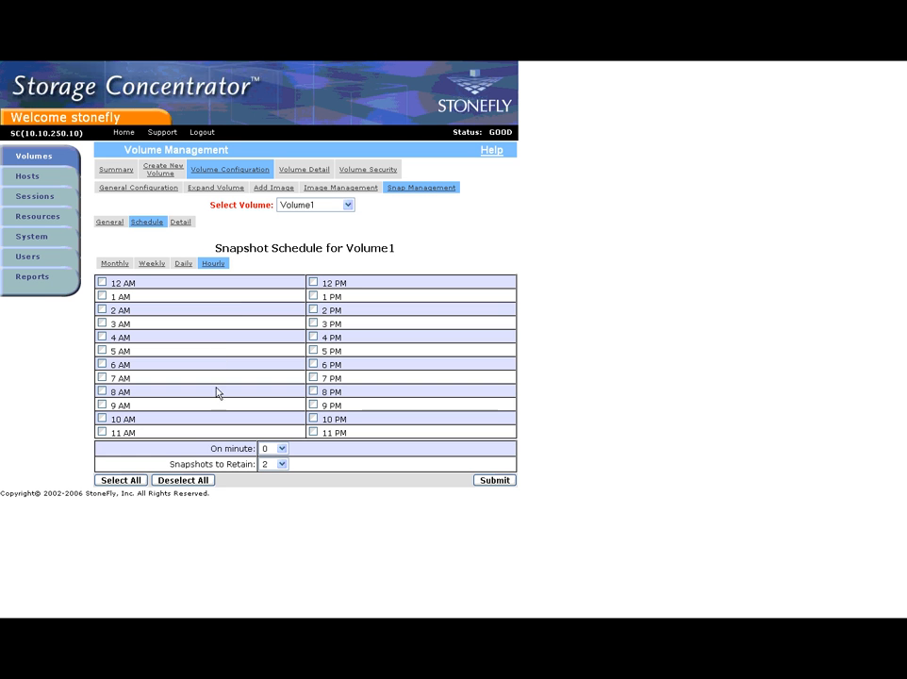
mouse_move(287, 517)
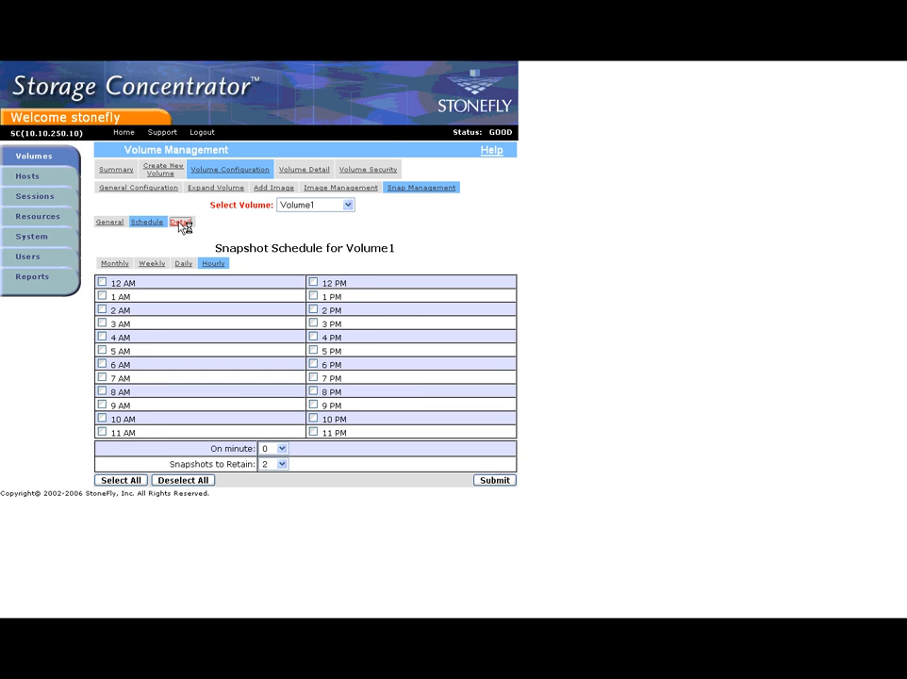
left_click(181, 223)
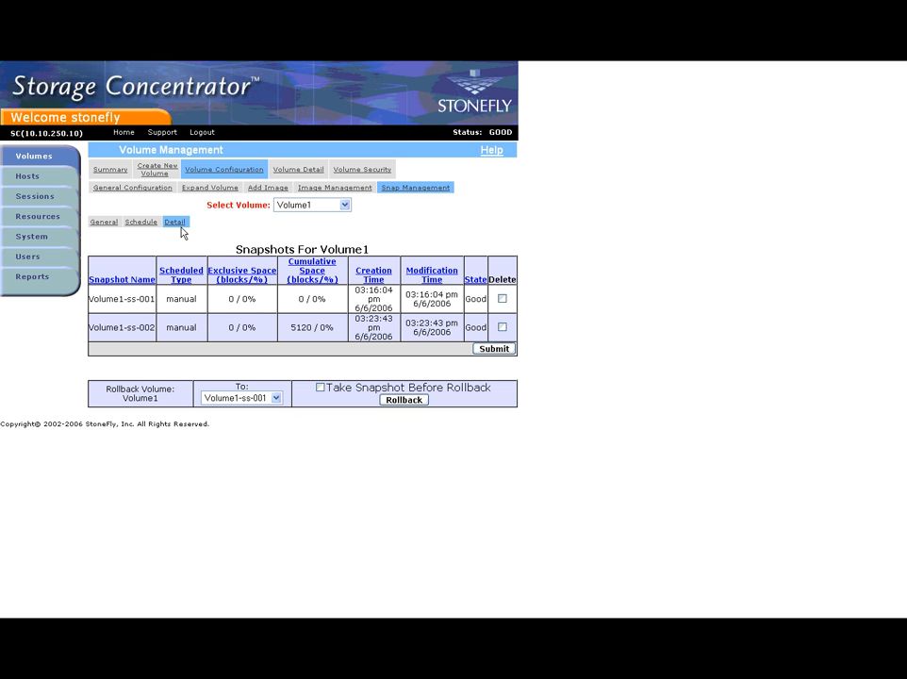
mouse_move(318, 443)
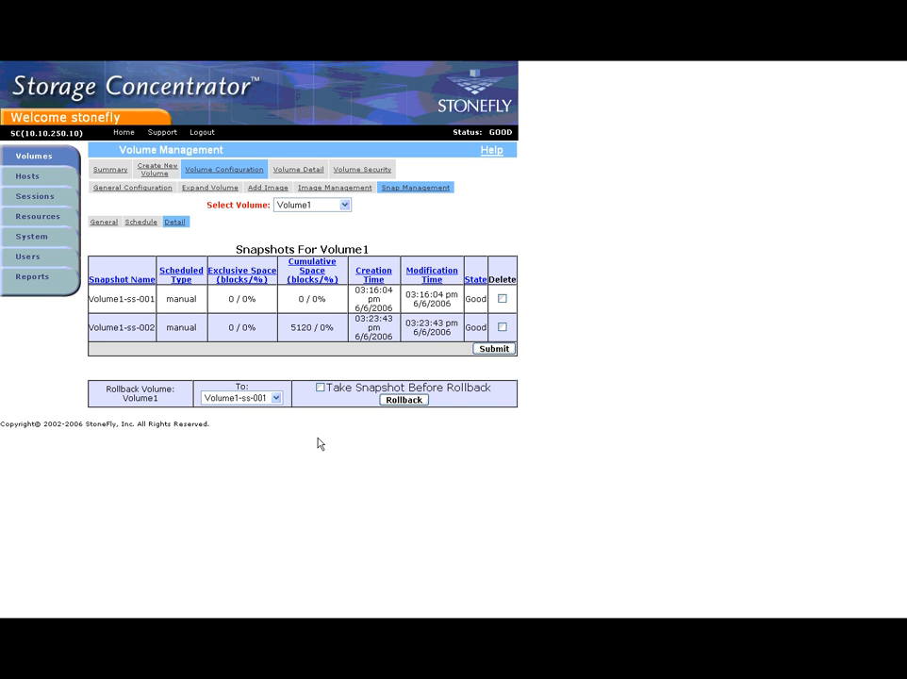
mouse_move(287, 437)
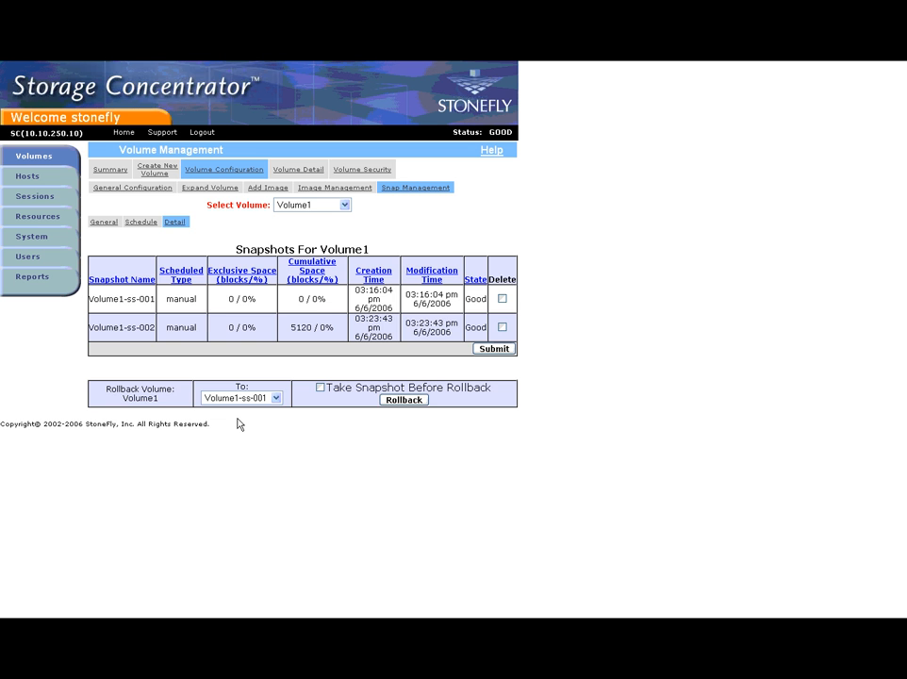
Start Volume1's first snapshot, allocating a 1 GB snapspace and submitting the settings
left_click(106, 222)
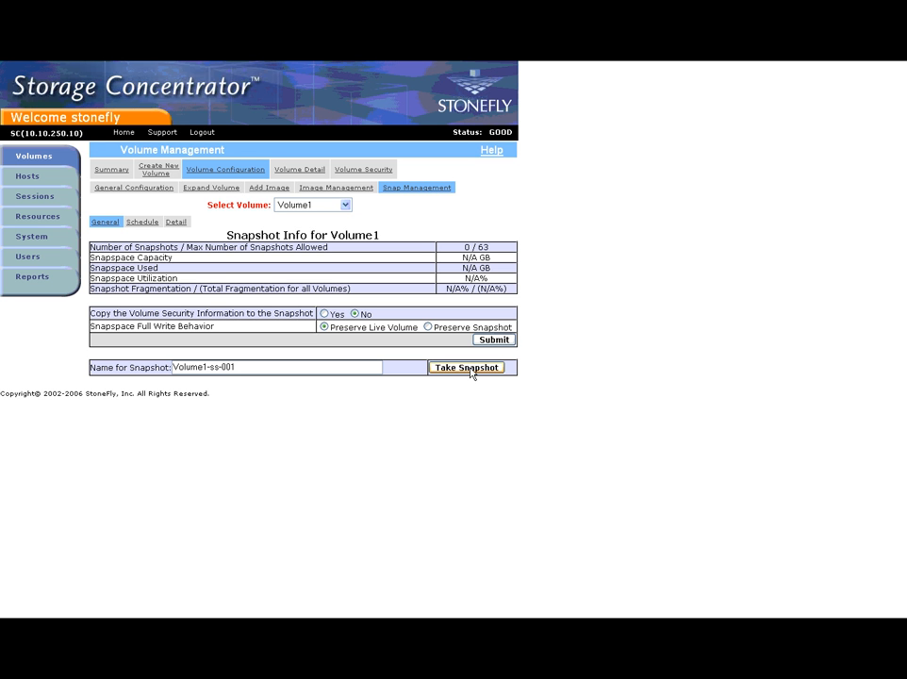
left_click(466, 365)
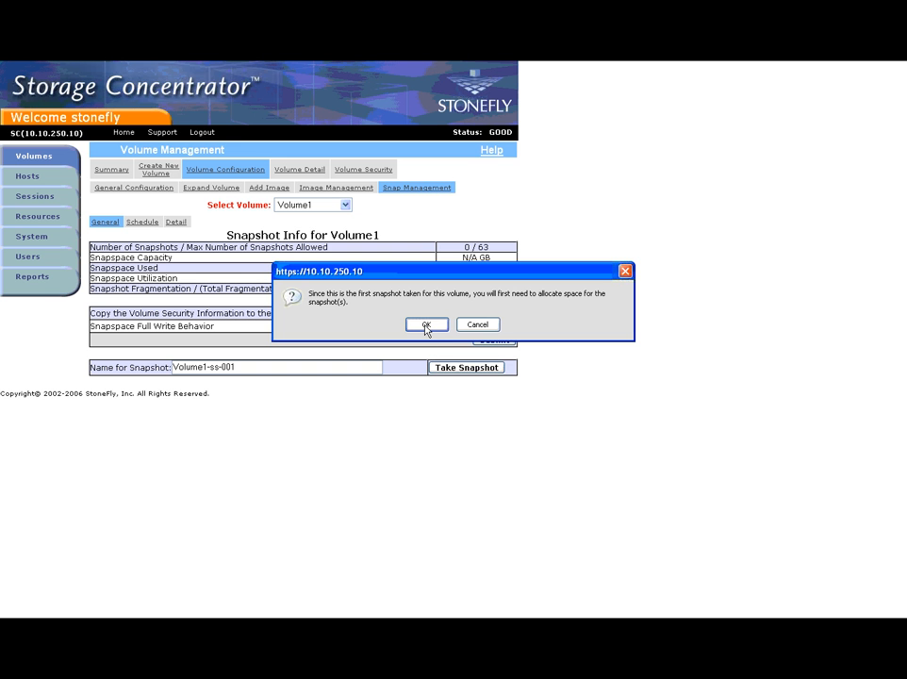
left_click(426, 324)
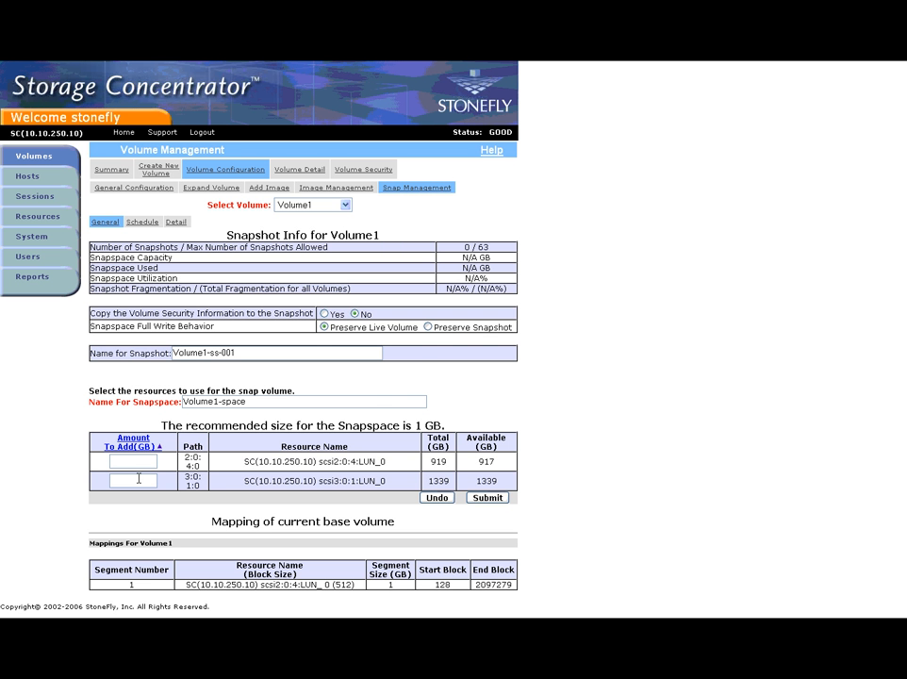
type("1")
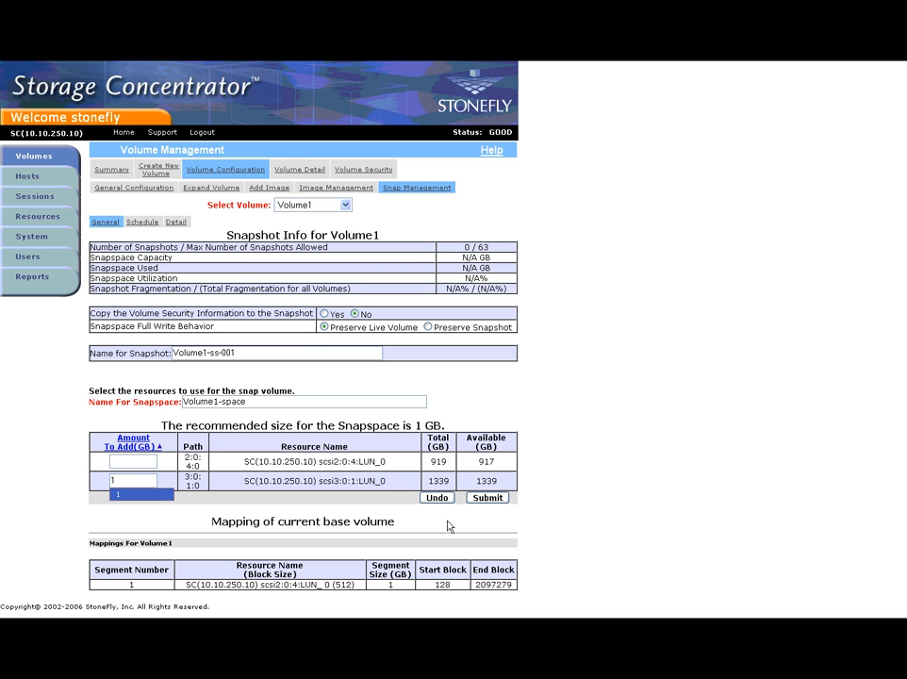
left_click(487, 498)
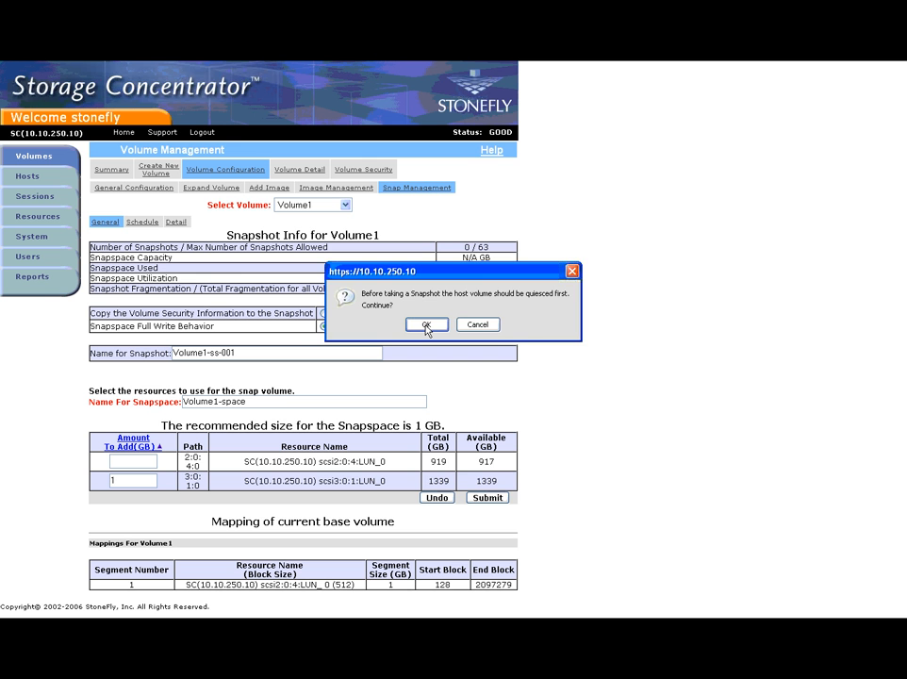
Confirm the quiesce prompt and acknowledge that snapshot Volume1-ss-001 was taken
left_click(426, 324)
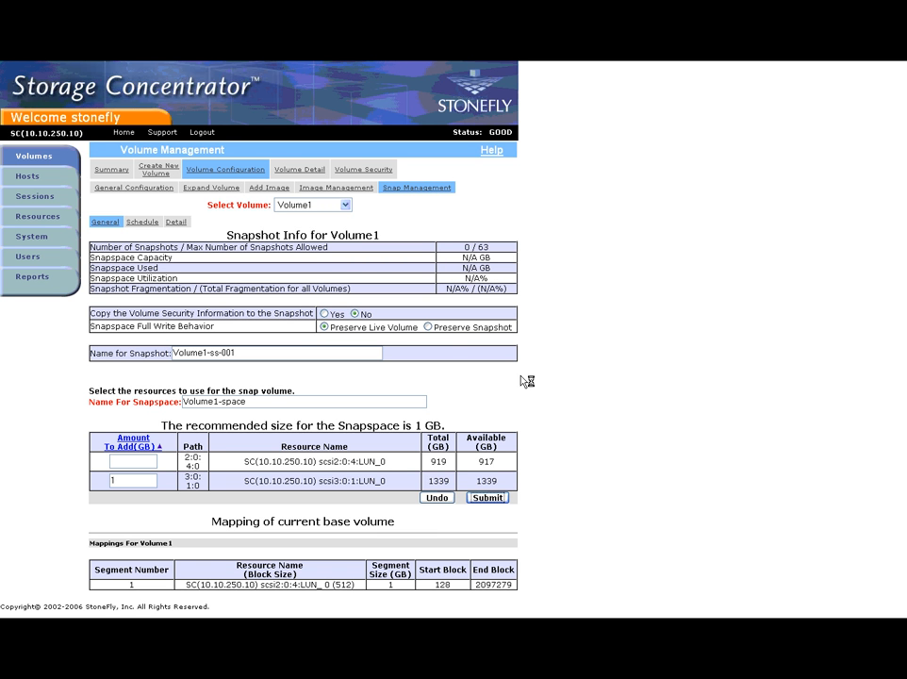
mouse_move(547, 384)
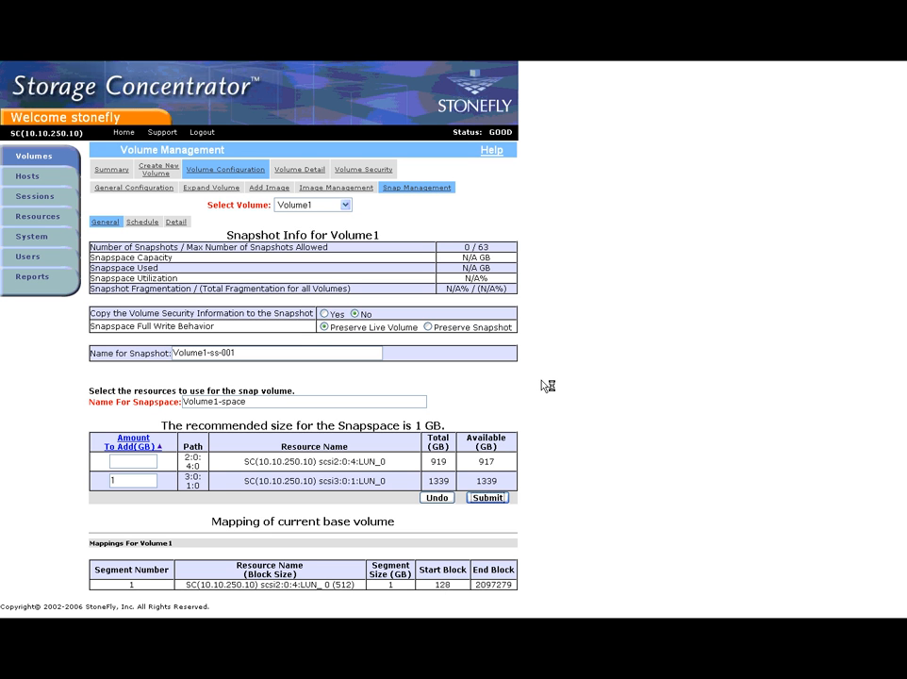
left_click(486, 498)
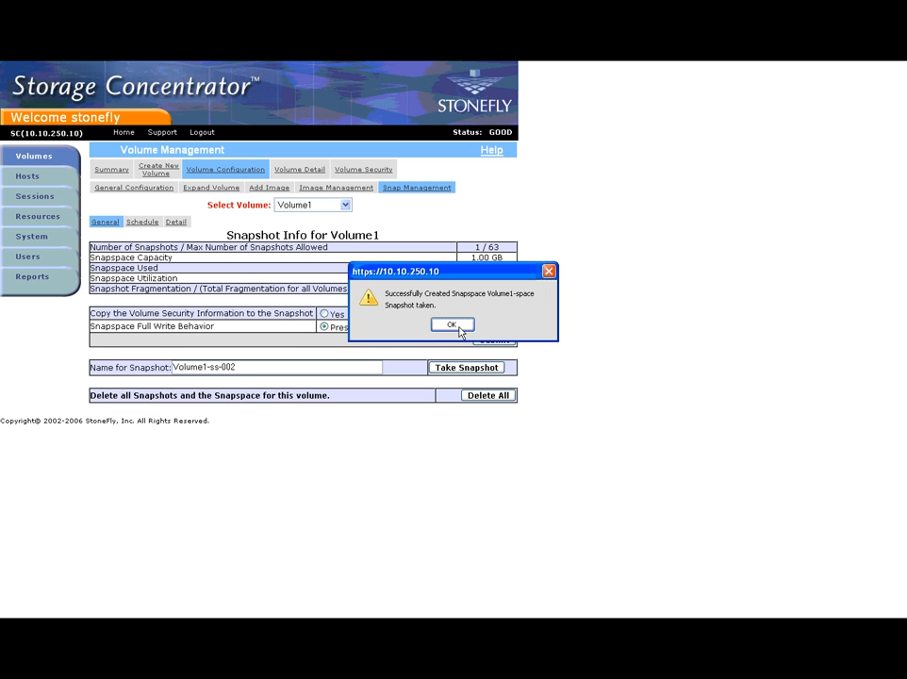
left_click(453, 324)
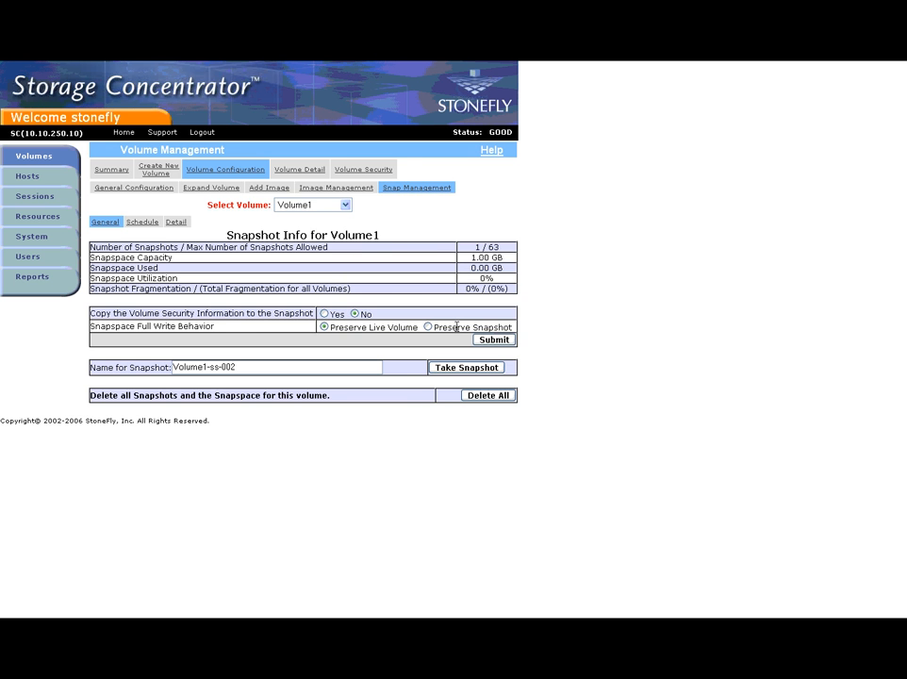
In Volume Security, grant host 10.10.80.50 access to snapshot Volume1-ss-001
left_click(362, 170)
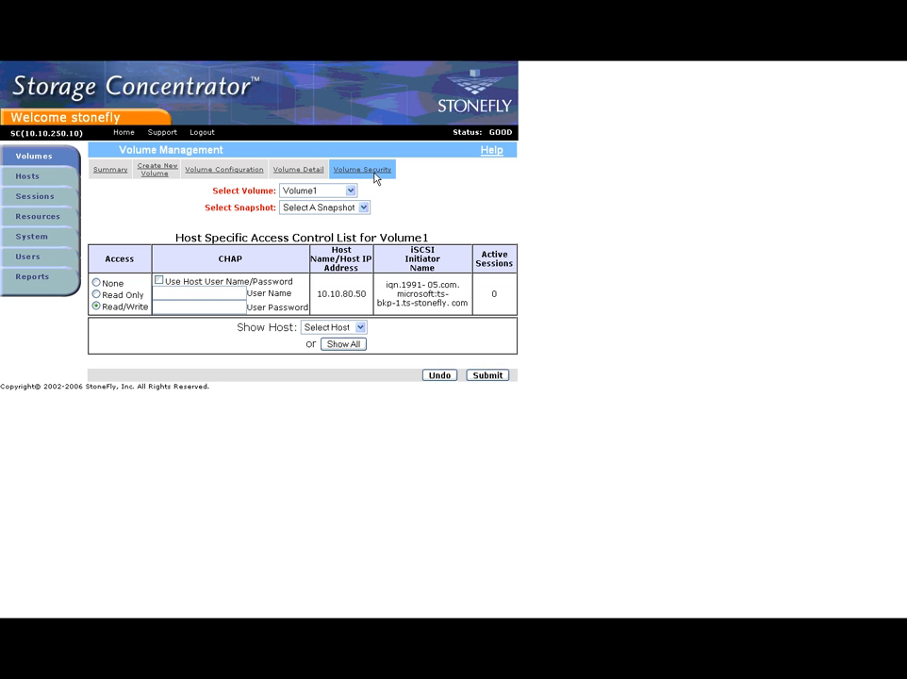
mouse_move(377, 211)
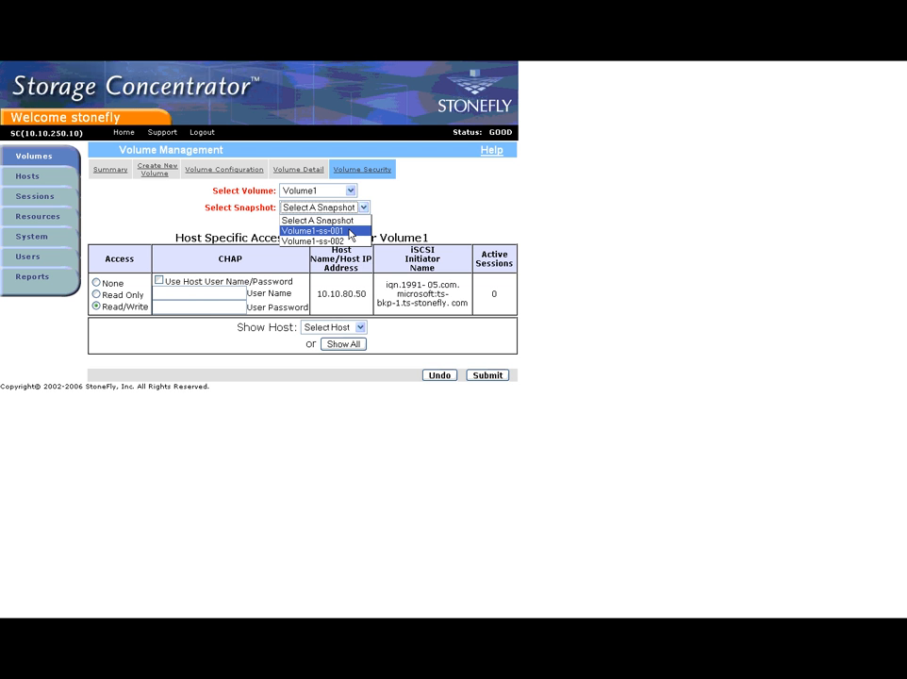
left_click(313, 230)
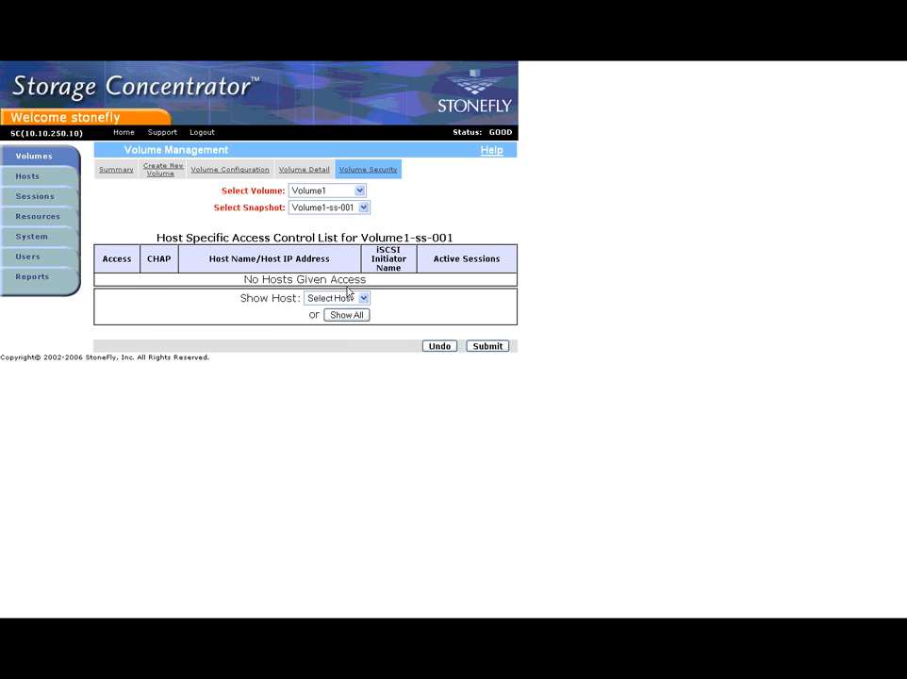
left_click(335, 298)
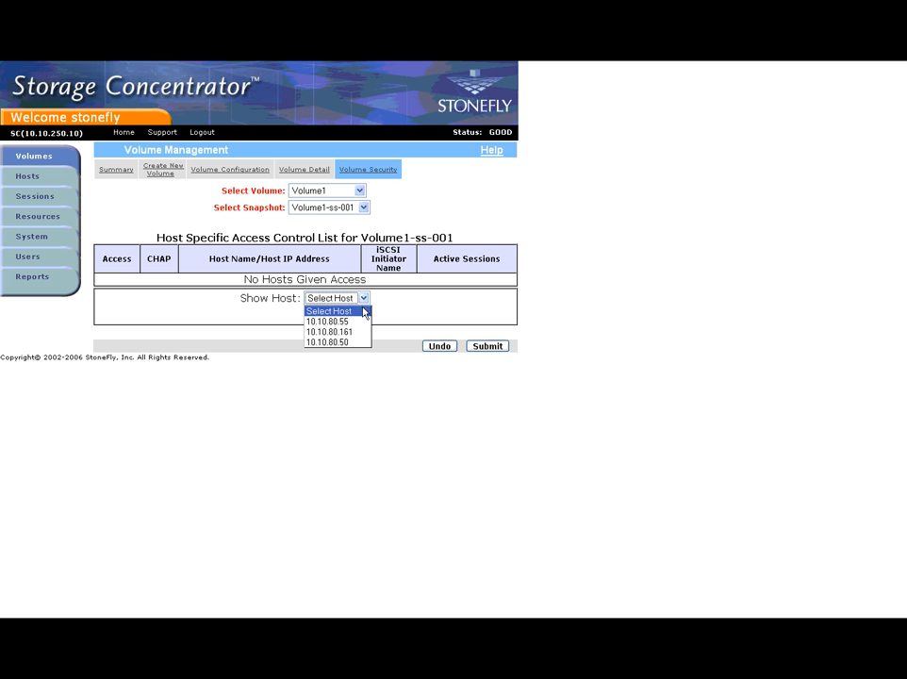
left_click(326, 343)
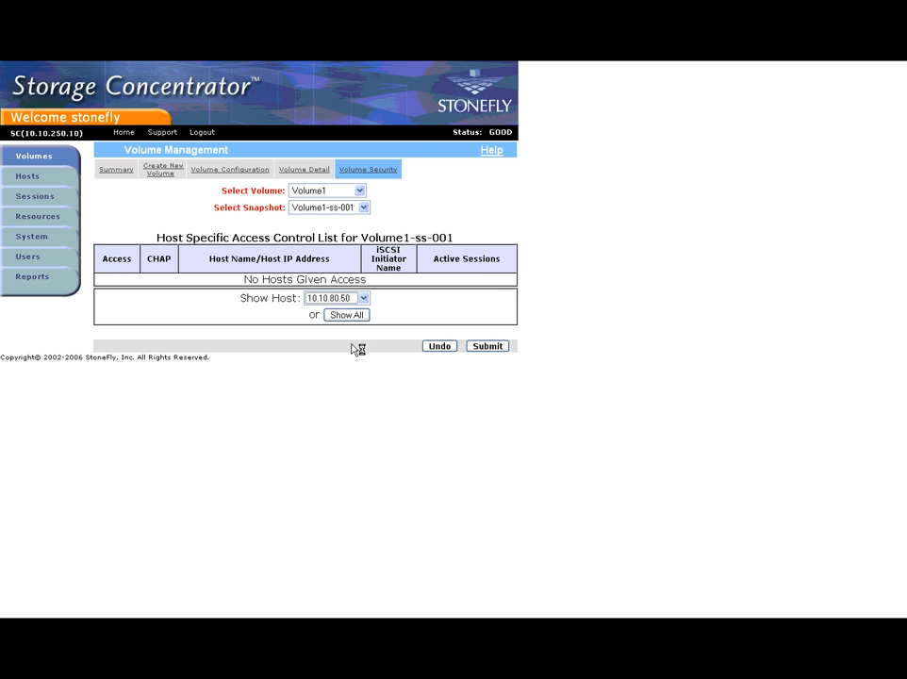
left_click(347, 313)
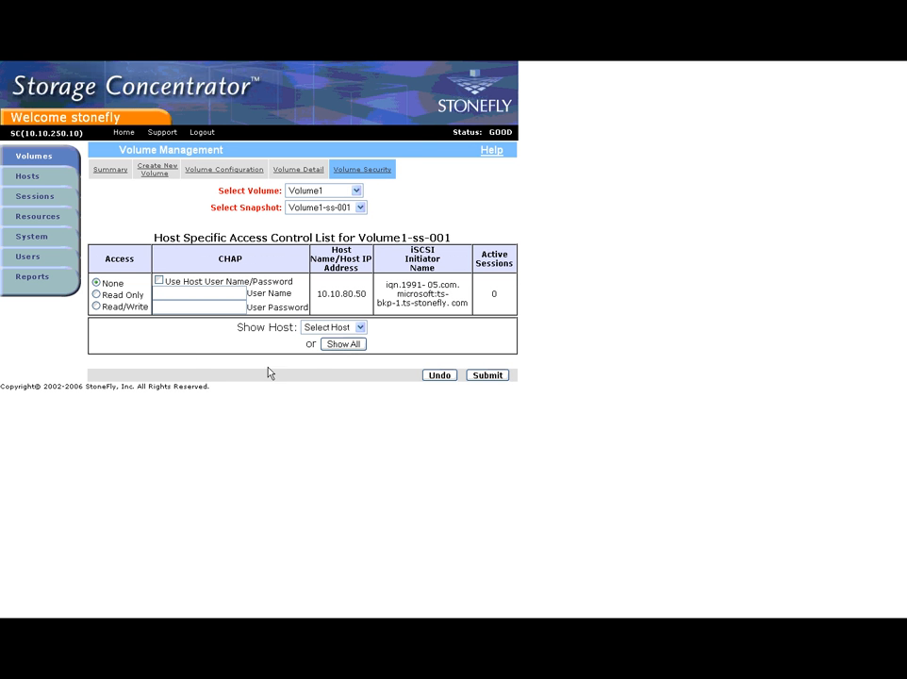
left_click(95, 305)
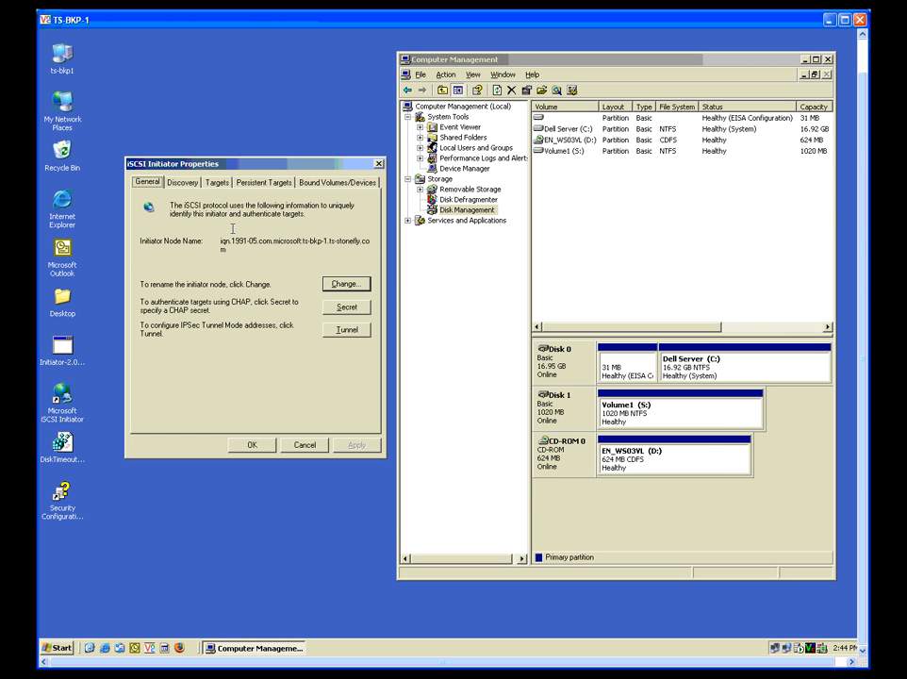
Refresh the iSCSI targets list and log on to the new snapshot target
left_click(217, 181)
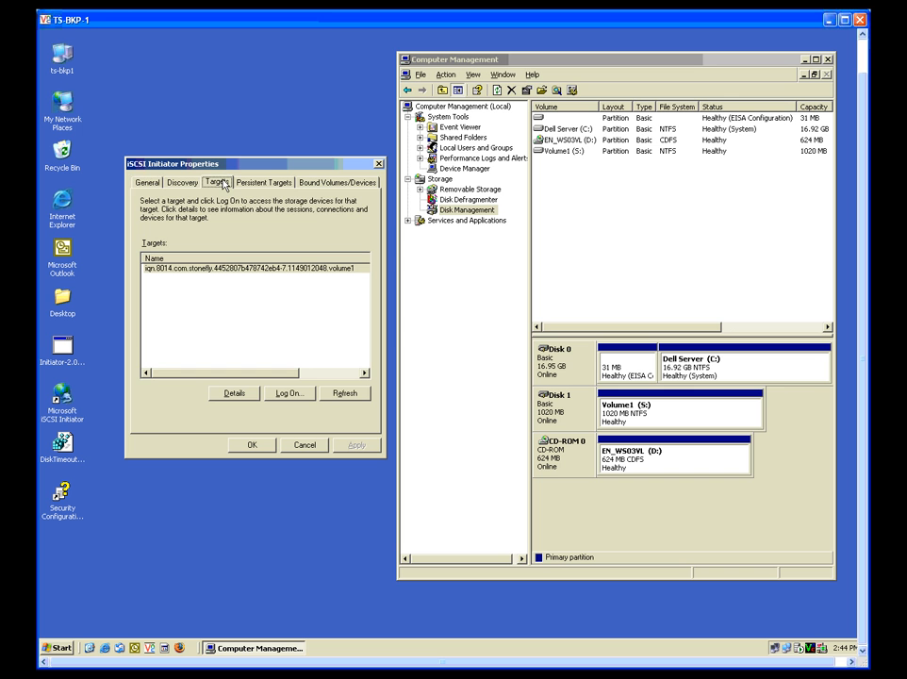
mouse_move(261, 294)
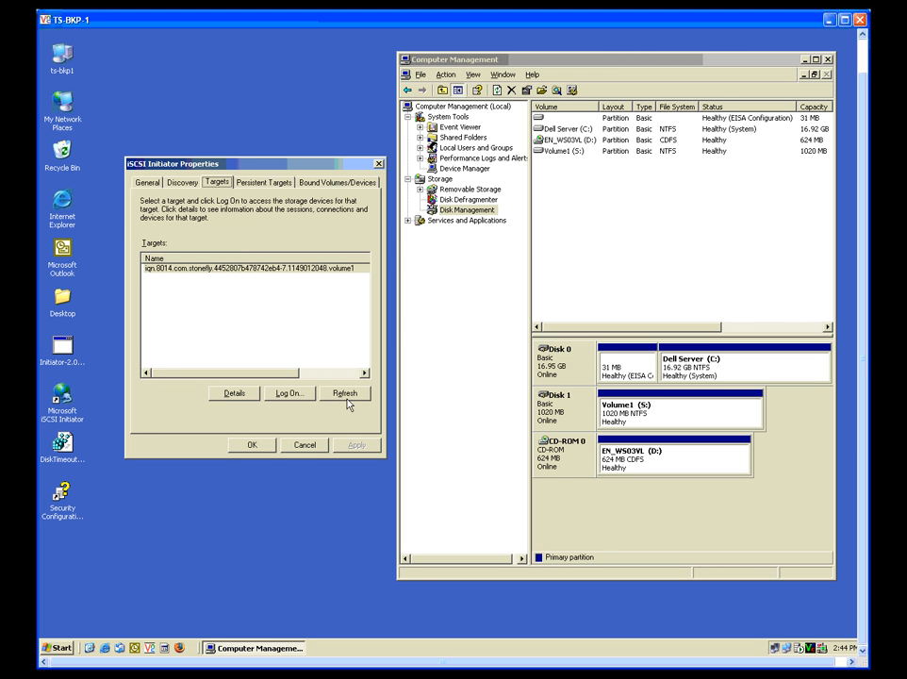
left_click(345, 394)
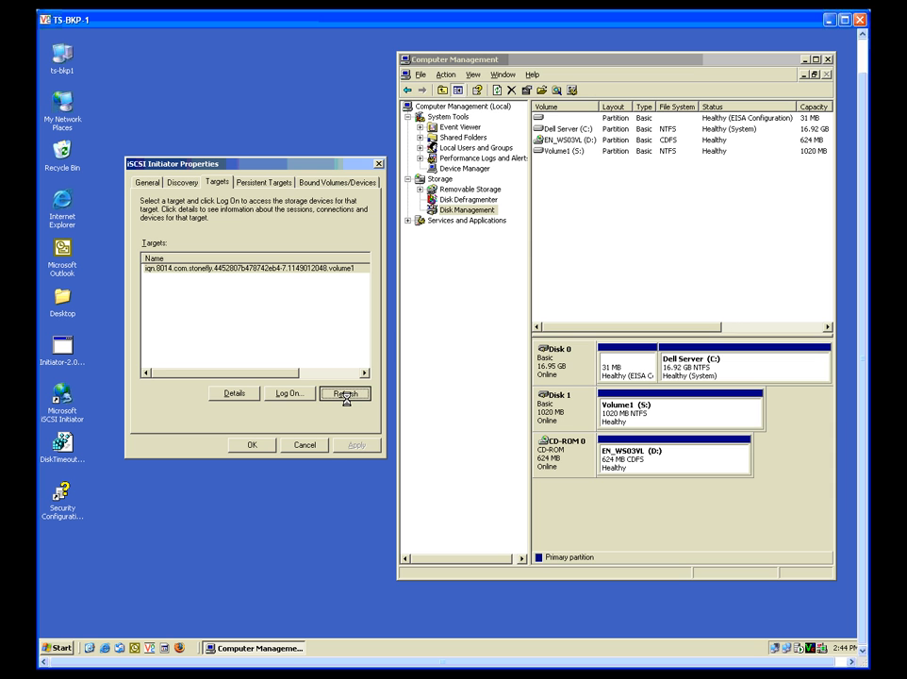
left_click(345, 394)
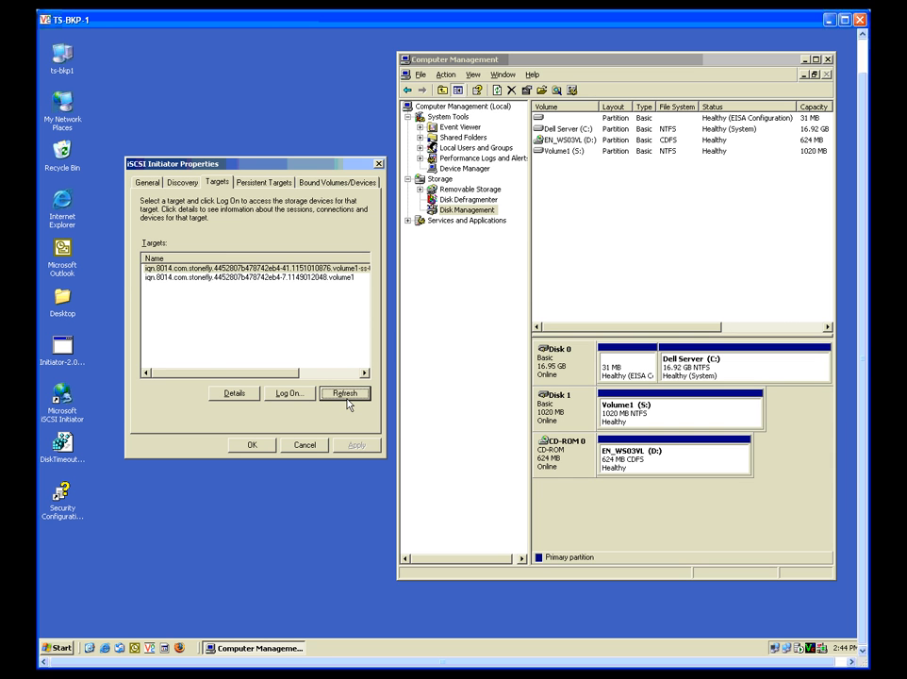
left_click(345, 394)
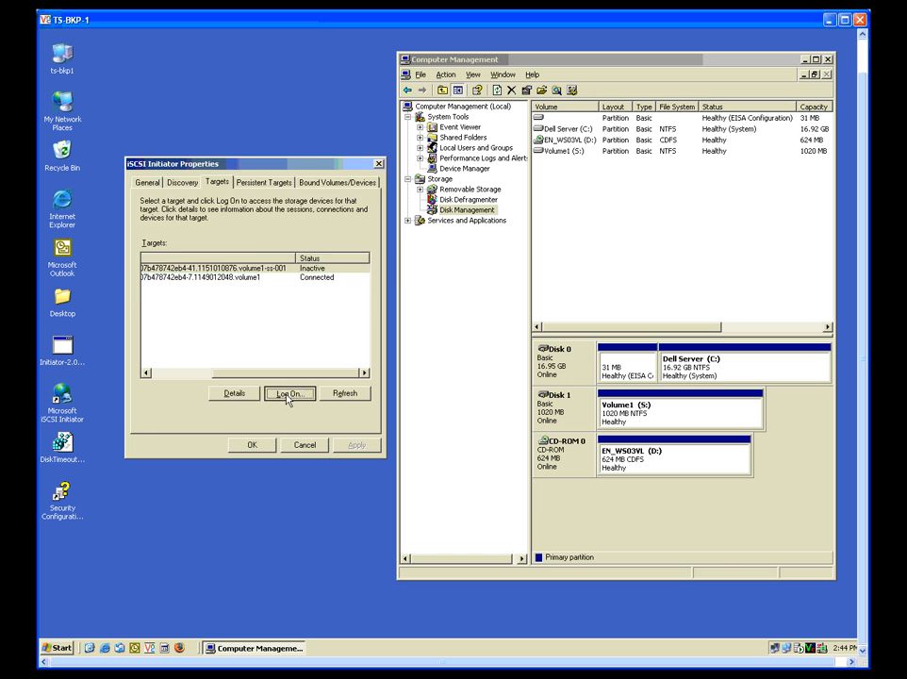
left_click(288, 394)
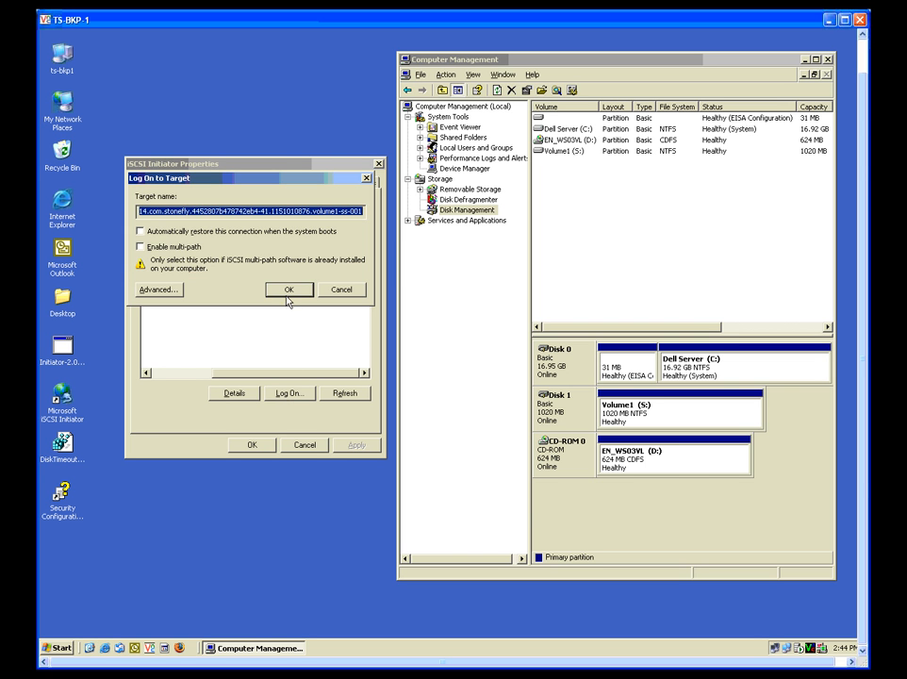
left_click(291, 290)
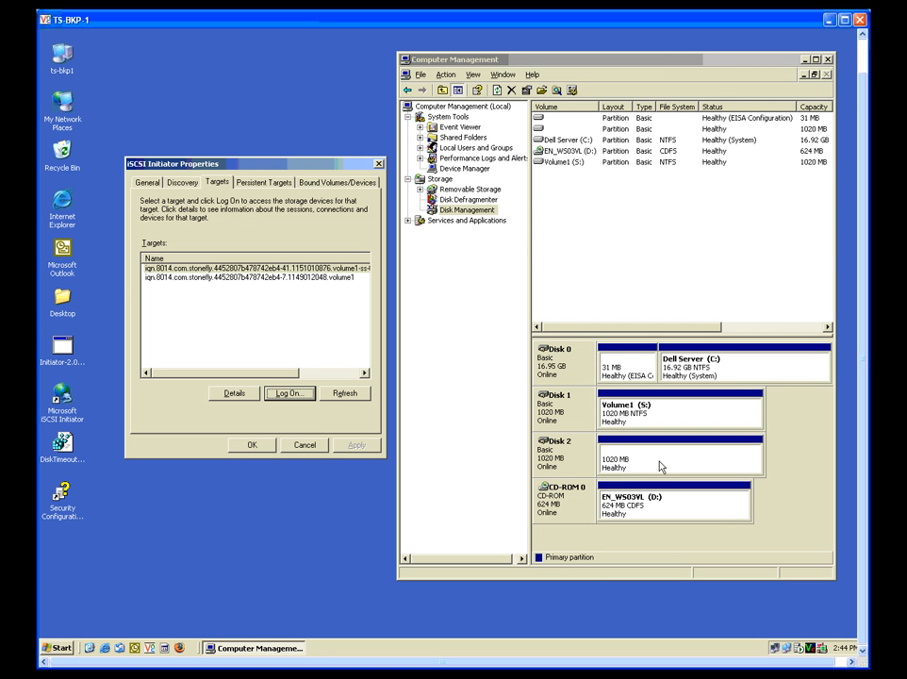
Assign drive letter E: to the 1020 MB partition on Disk 2
right_click(660, 462)
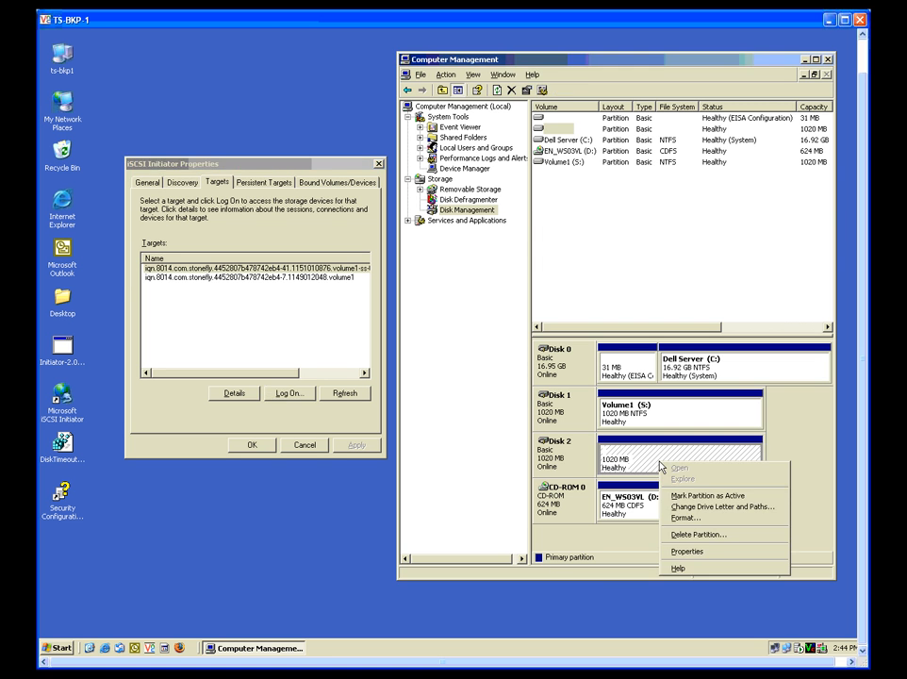
mouse_move(720, 505)
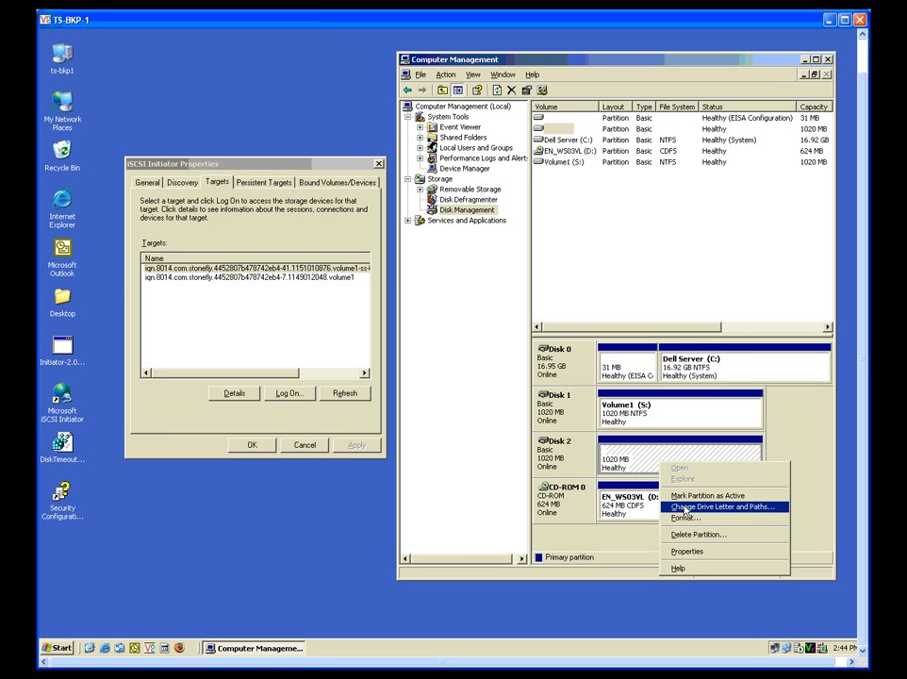
left_click(722, 506)
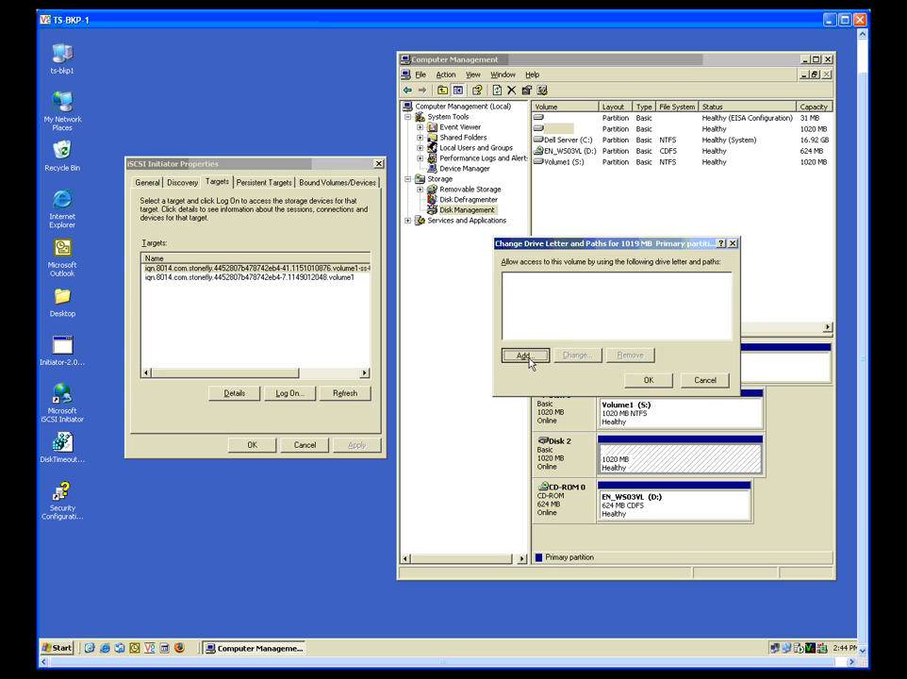
left_click(525, 354)
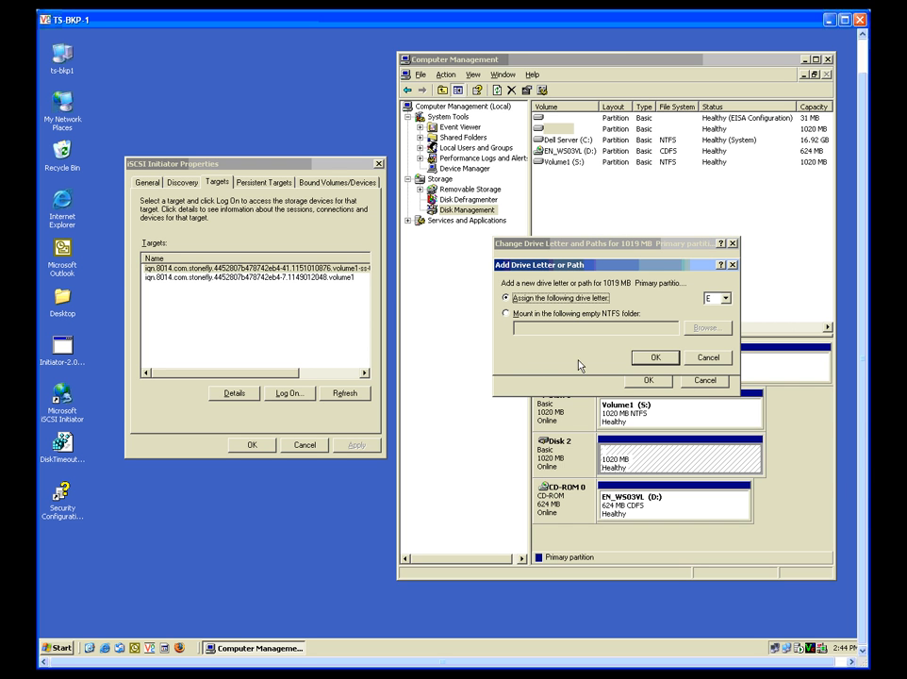
mouse_move(645, 366)
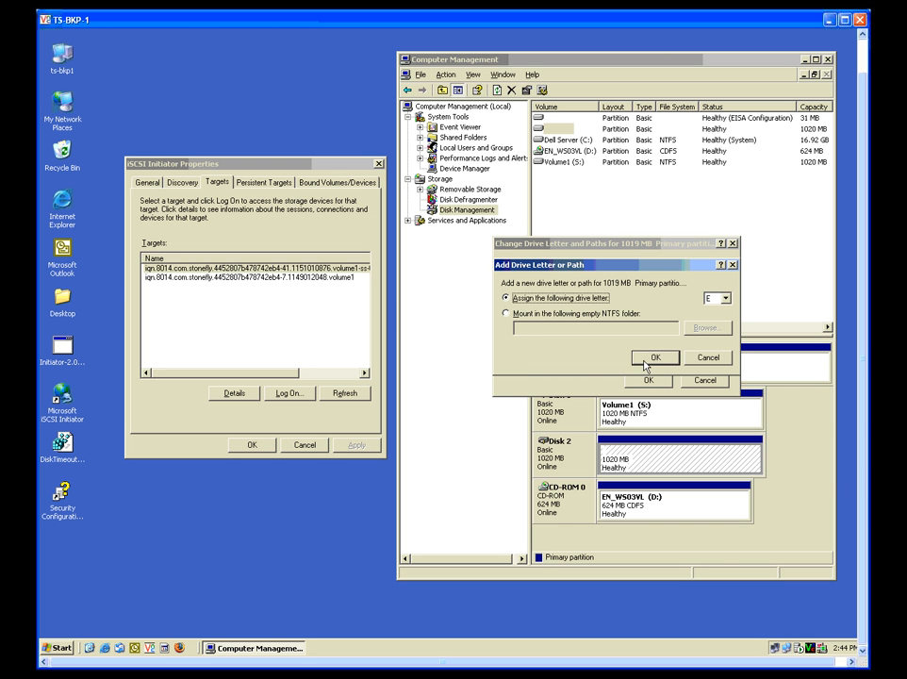
left_click(657, 358)
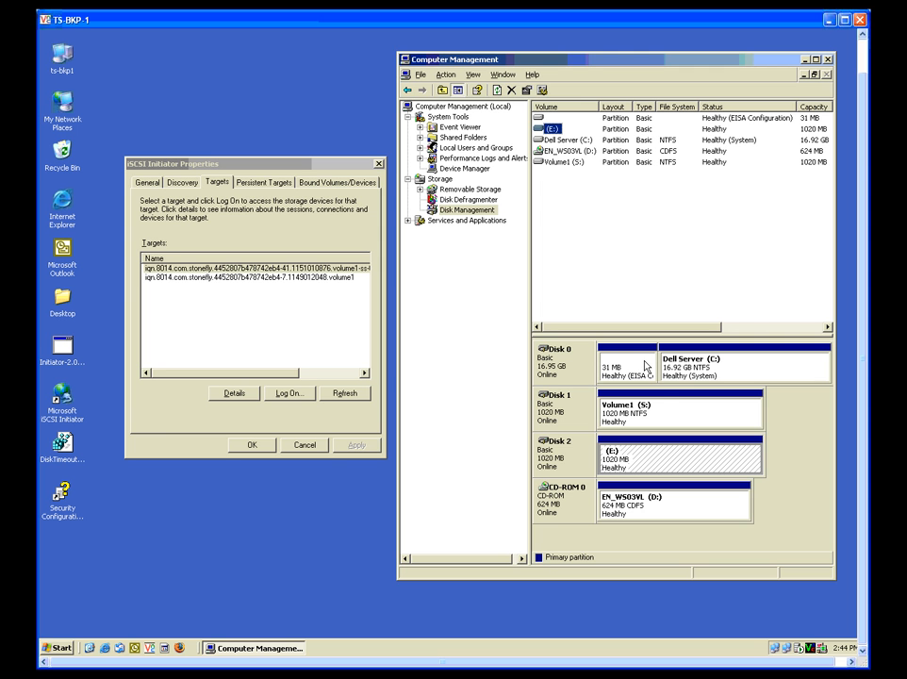